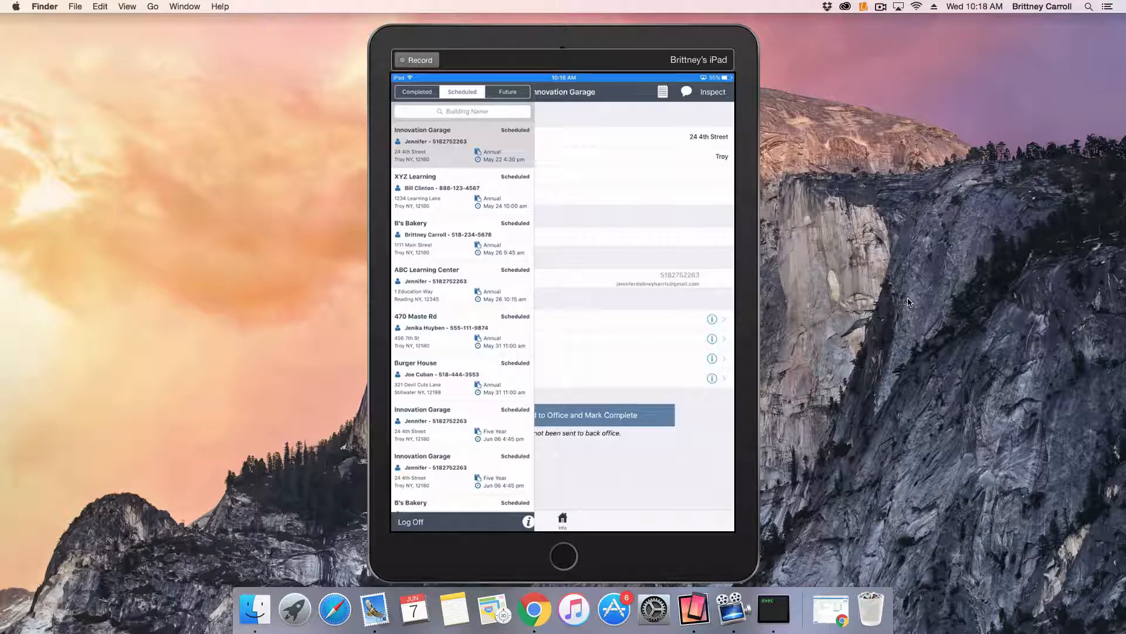
Step: Scroll the scheduled building list to reach the B's Bakery annual inspection
{"action": "scroll", "scroll_direction": "down", "scroll_amount": 3}
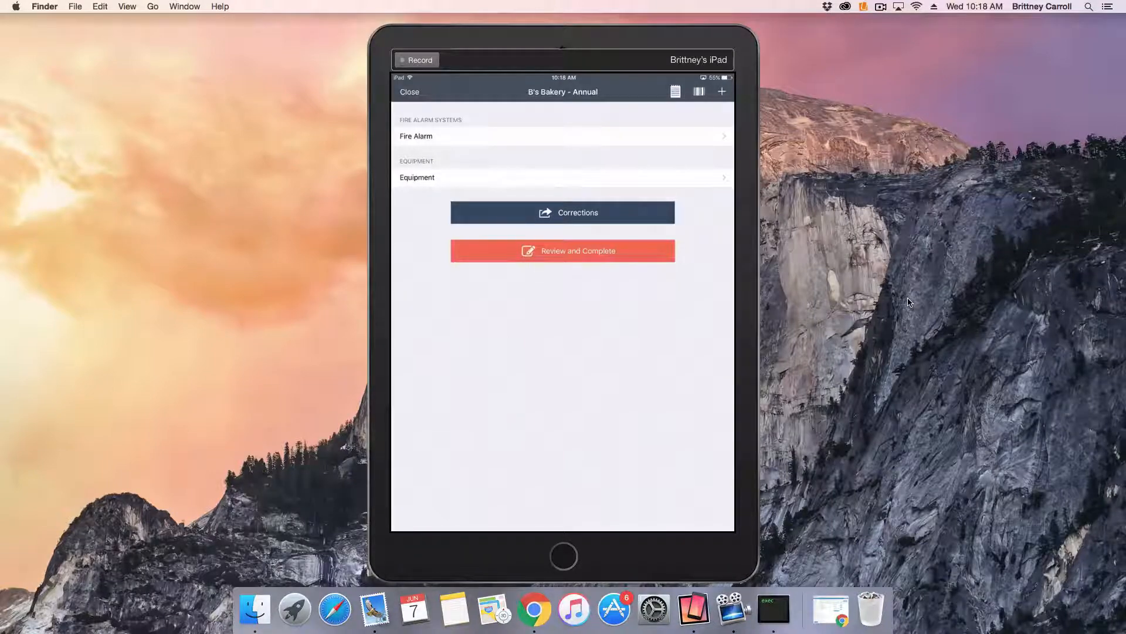
Step: Enter model number 11, monitoring contact Joe, telephone 800- and reference number 34532246
{"action": "left_click", "coordinate": [416, 136]}
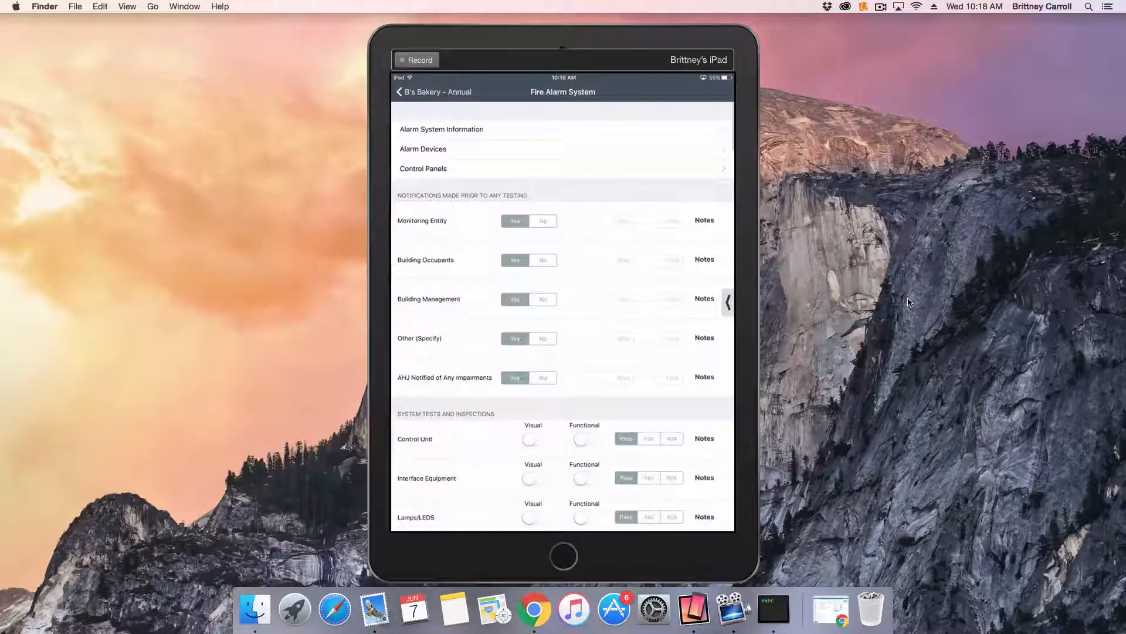
{"action": "left_click", "coordinate": [441, 129]}
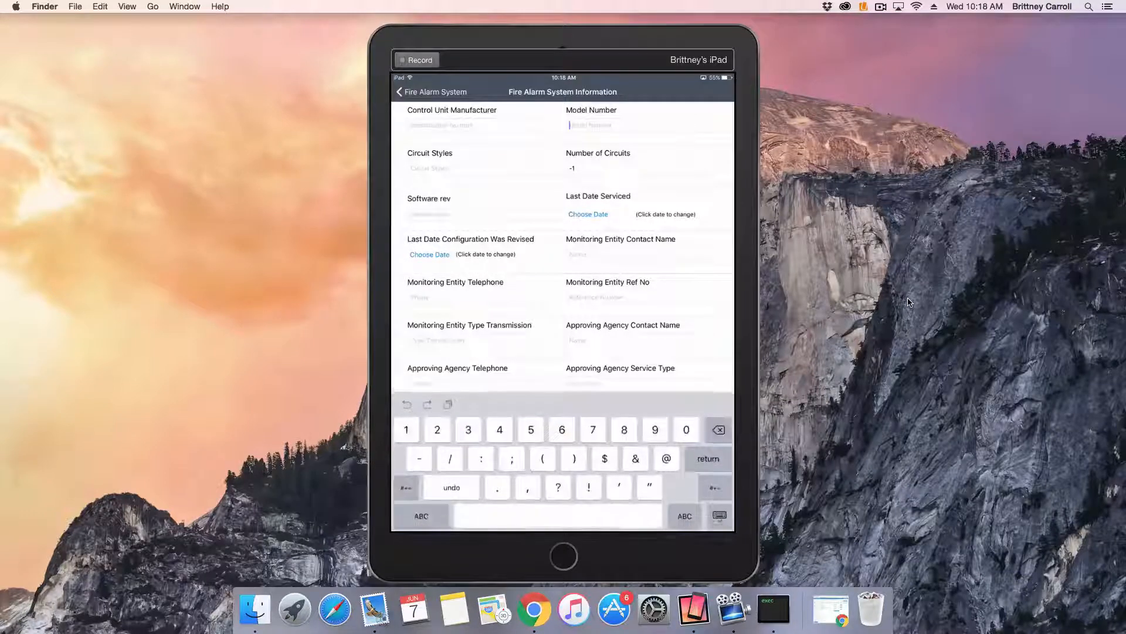
{"action": "type", "text": "11"}
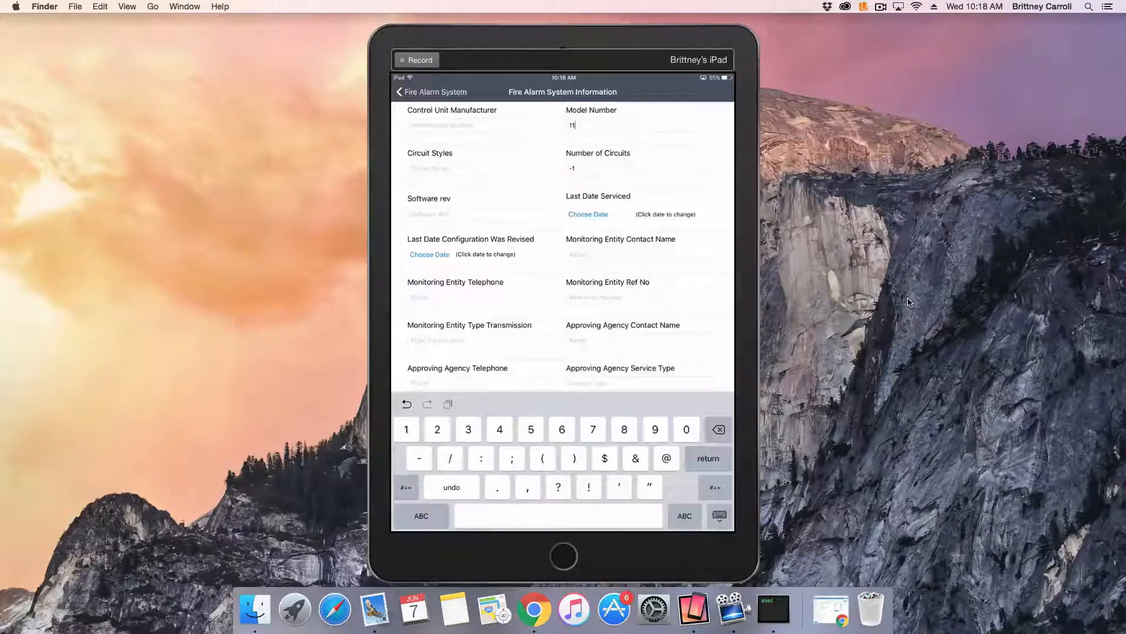
{"action": "left_click", "coordinate": [618, 253]}
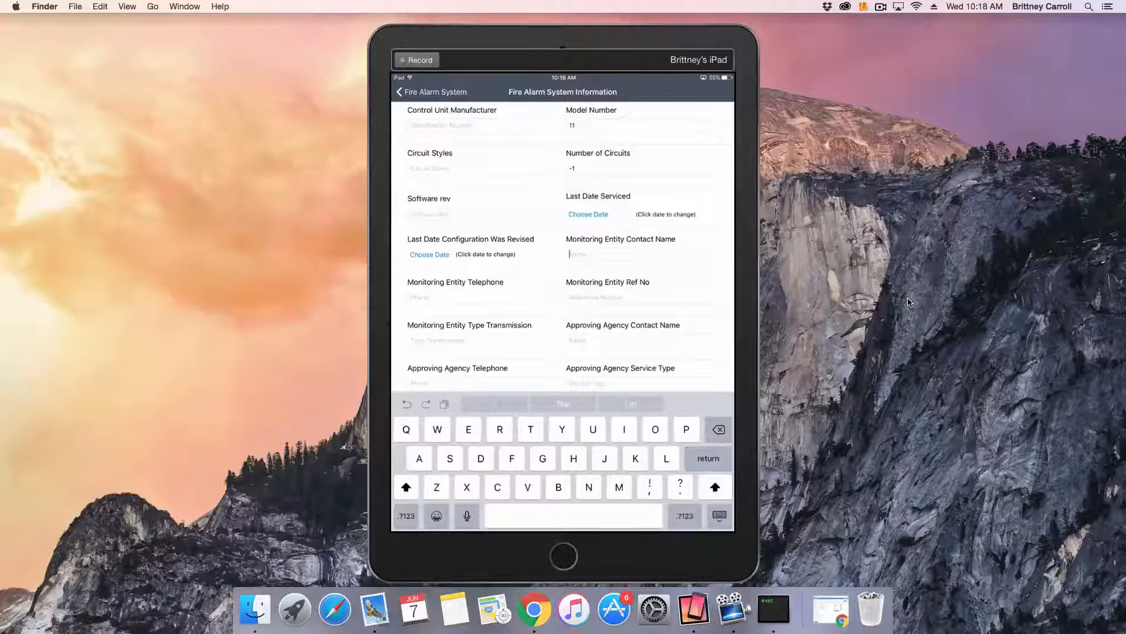
{"action": "type", "text": "Joe smith"}
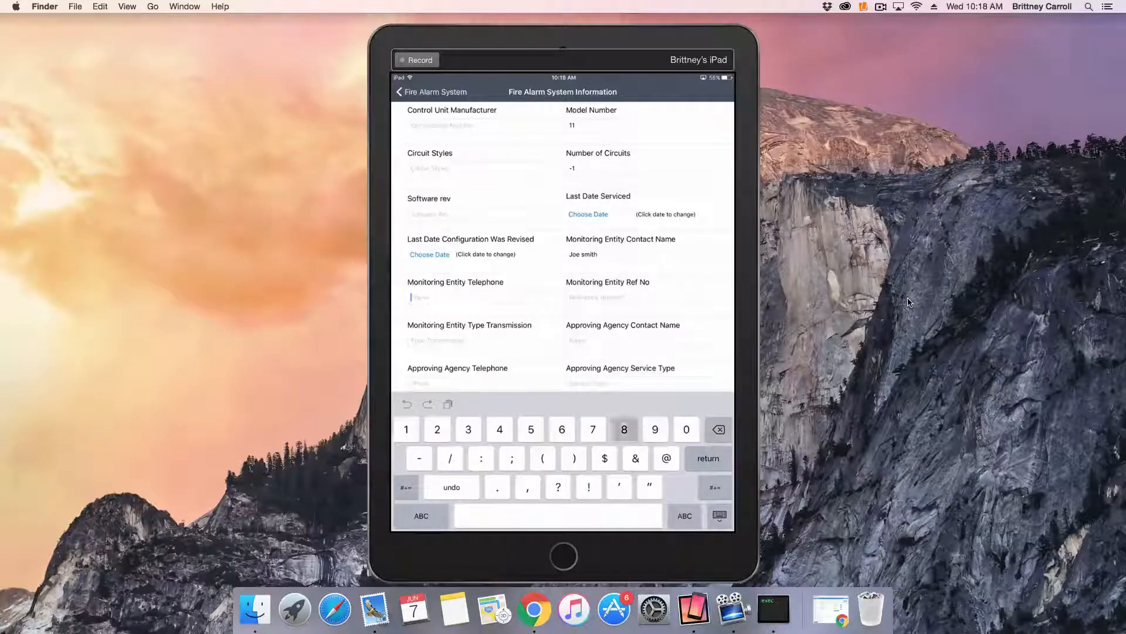
{"action": "type", "text": "800-555-12"}
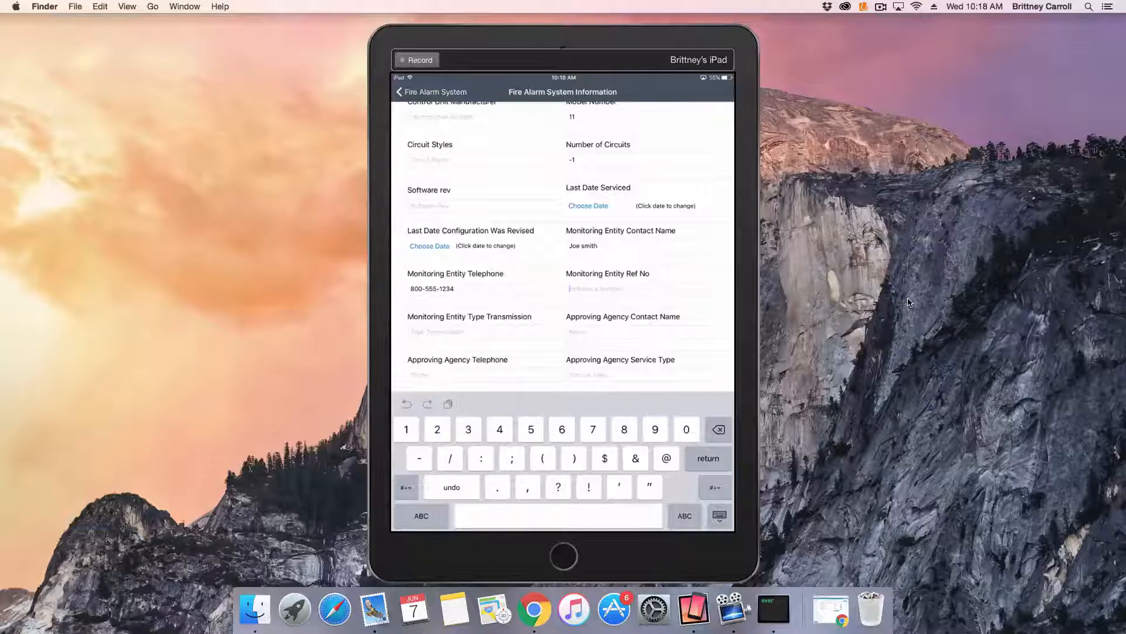
{"action": "type", "text": "34532246"}
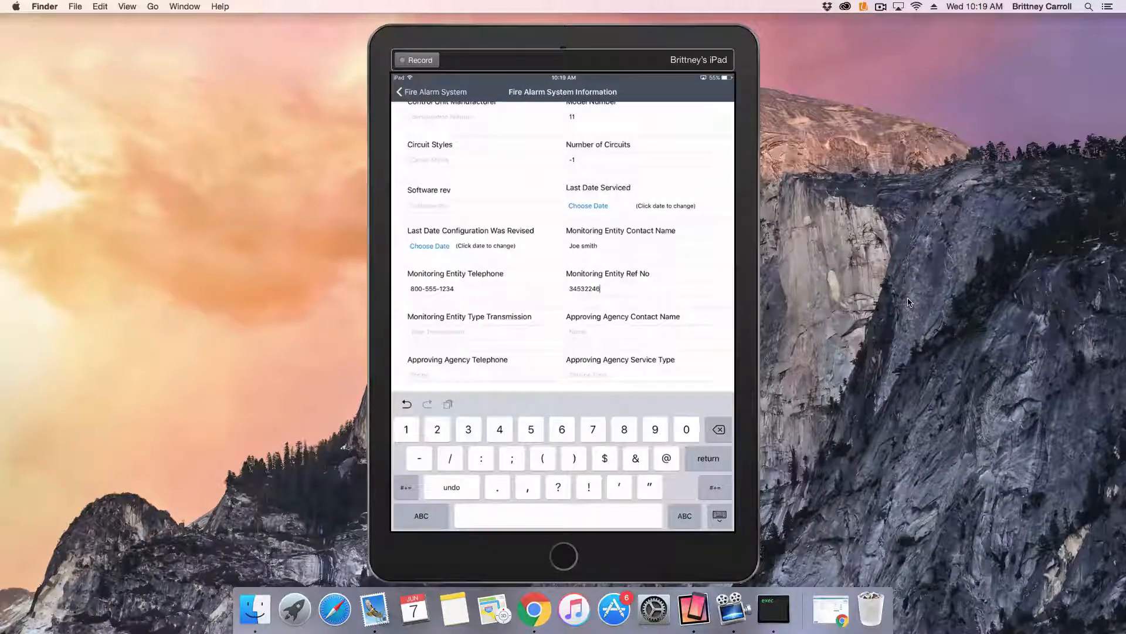
Step: Fill in the disconnect location and Yes for the standby supply fields further down the form
{"action": "scroll", "scroll_direction": "down", "scroll_amount": 3}
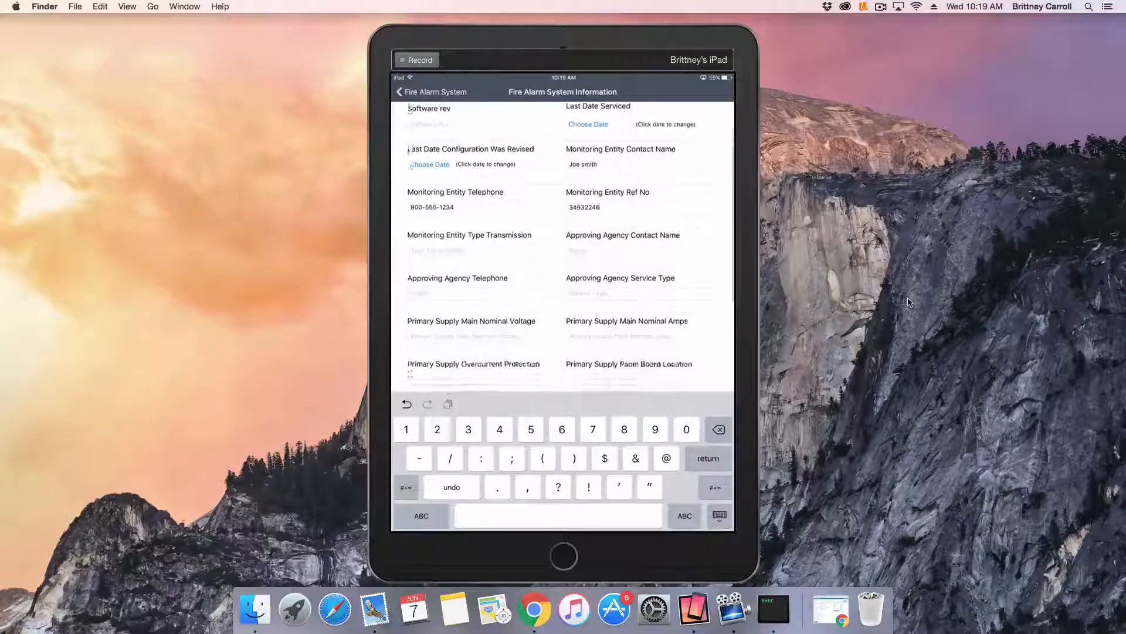
{"action": "scroll", "scroll_direction": "down", "scroll_amount": 3}
{"action": "type", "text": "Yes"}
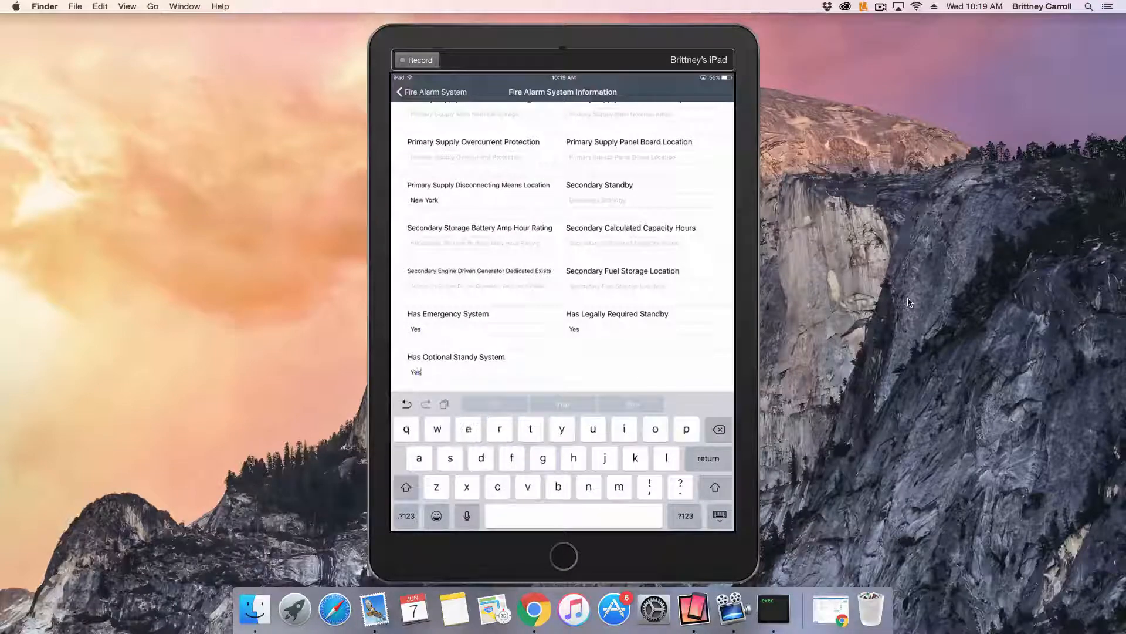
{"action": "scroll", "scroll_direction": "down", "scroll_amount": 3}
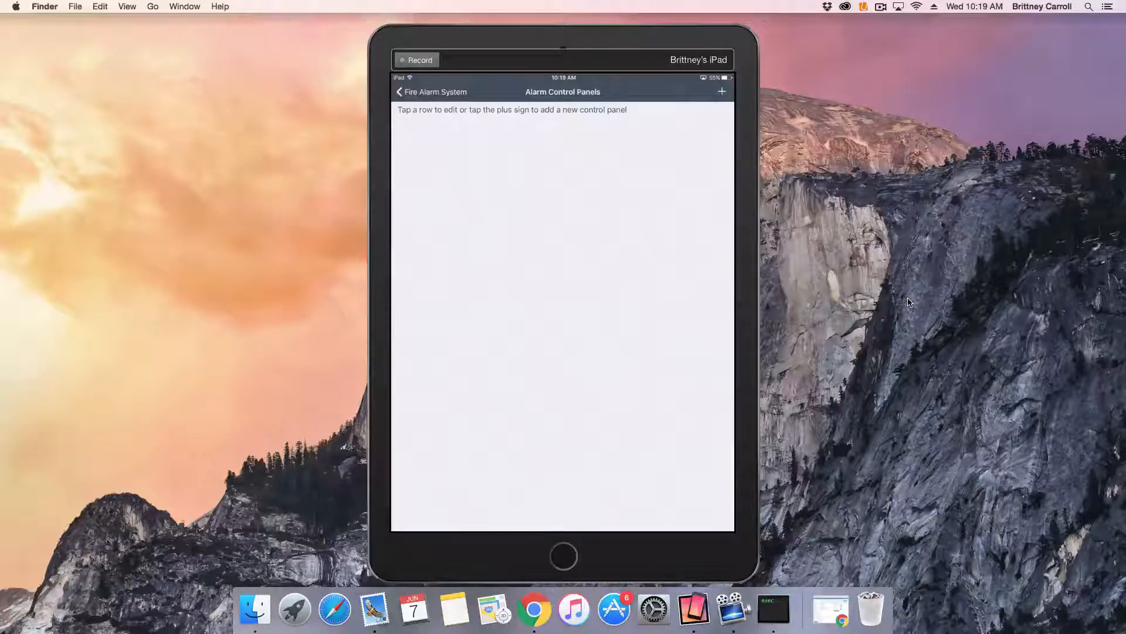
Step: Add a Basement control panel with its power supply readings and battery date 6/7/2017
{"action": "left_click", "coordinate": [722, 92]}
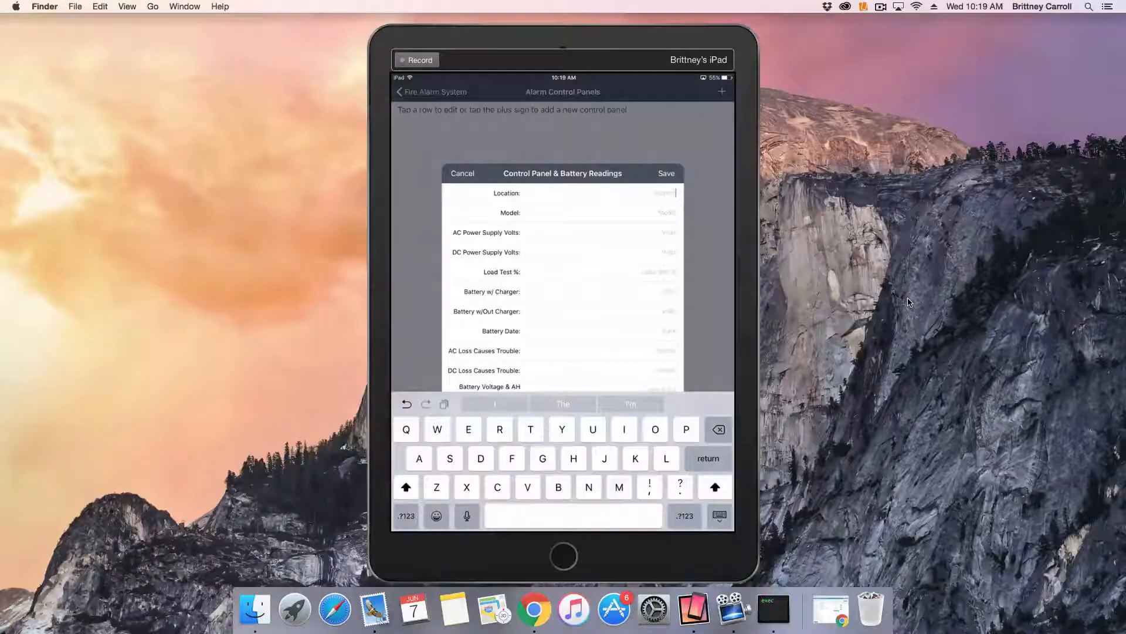
{"action": "type", "text": "Basd"}
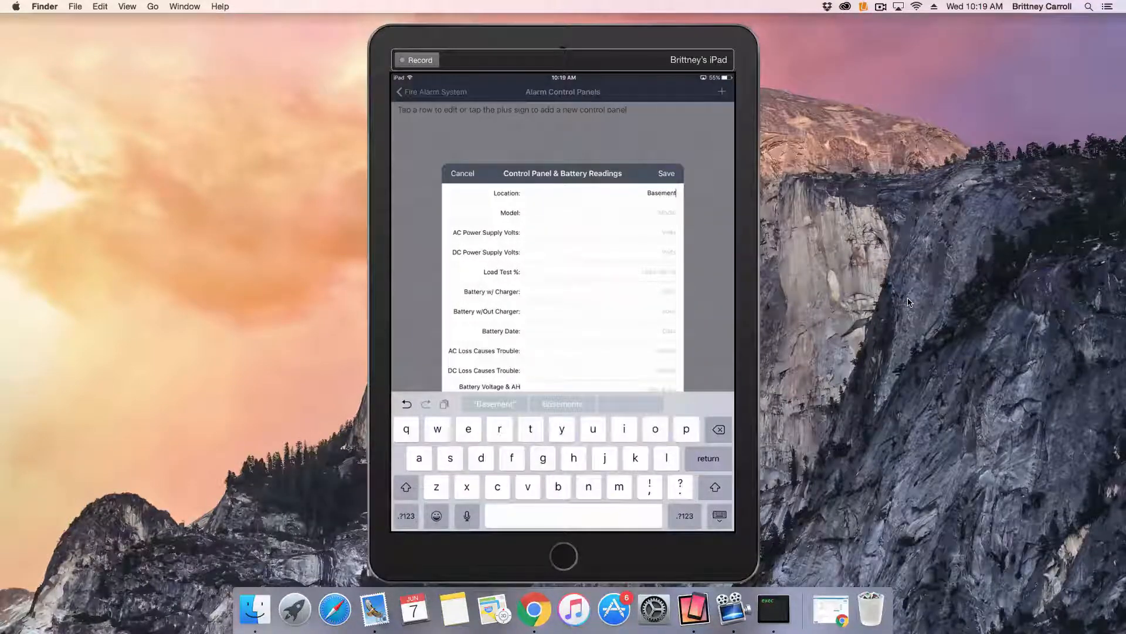
{"action": "left_click", "coordinate": [646, 232]}
{"action": "type", "text": "1"}
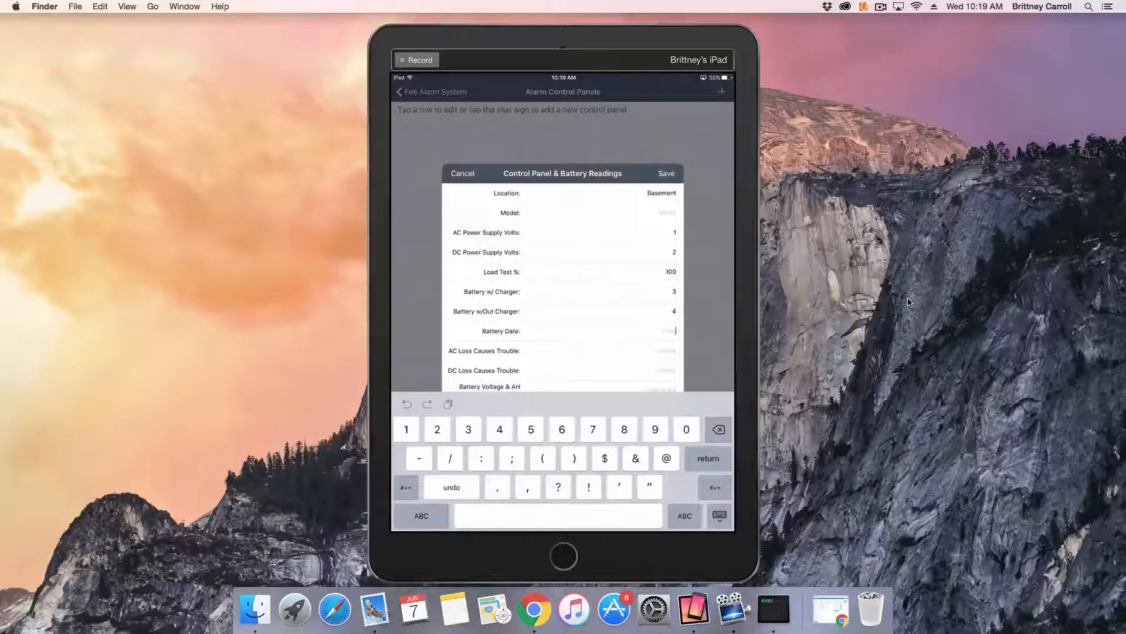
{"action": "type", "text": "6/7"}
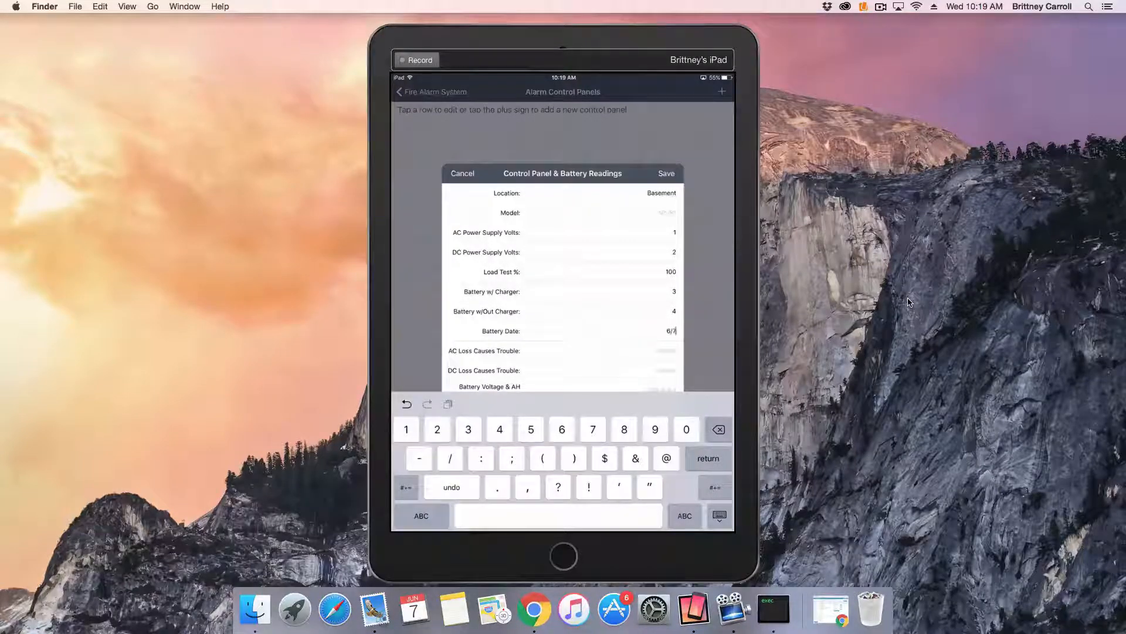
{"action": "type", "text": "2017"}
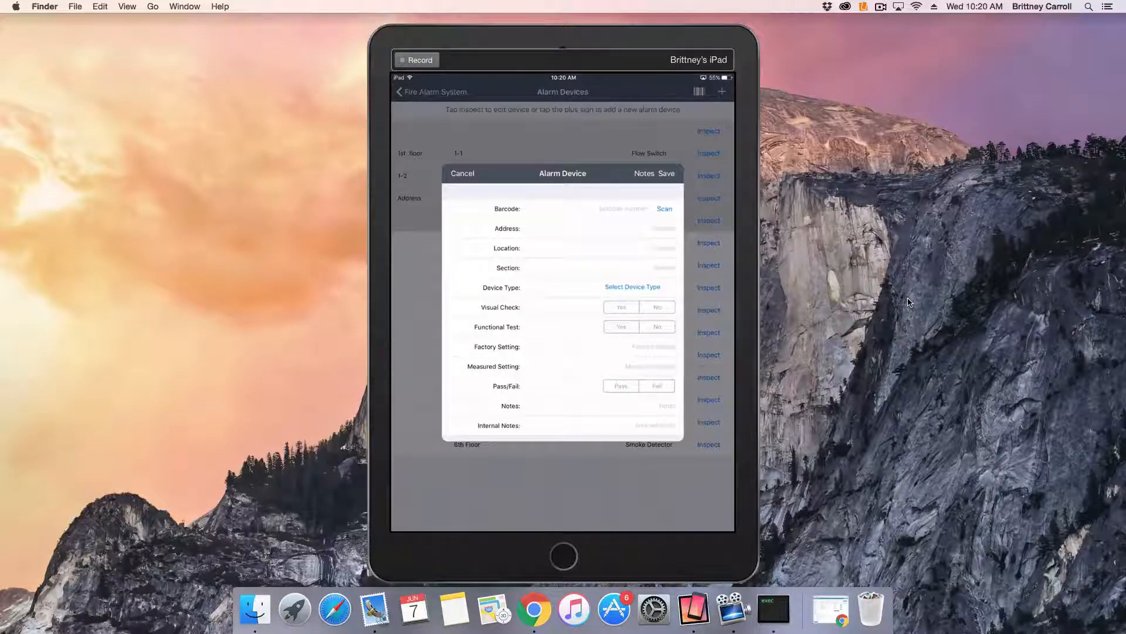
Step: Add a new 2nd floor Flow Switch device in section 1-5
{"action": "left_click", "coordinate": [645, 249]}
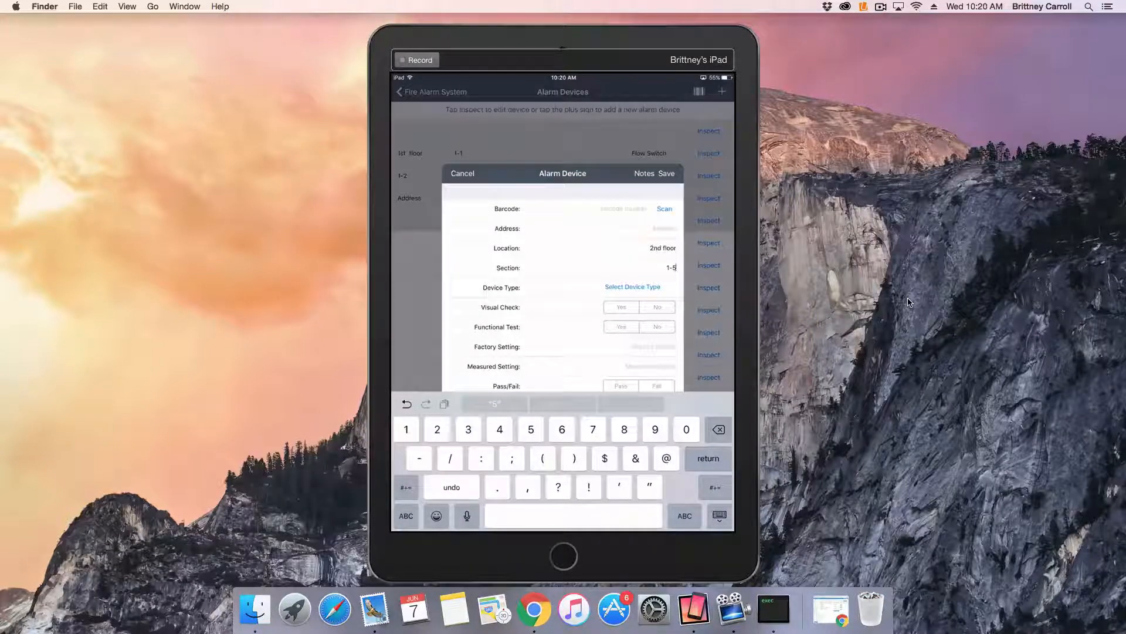
{"action": "left_click", "coordinate": [632, 286]}
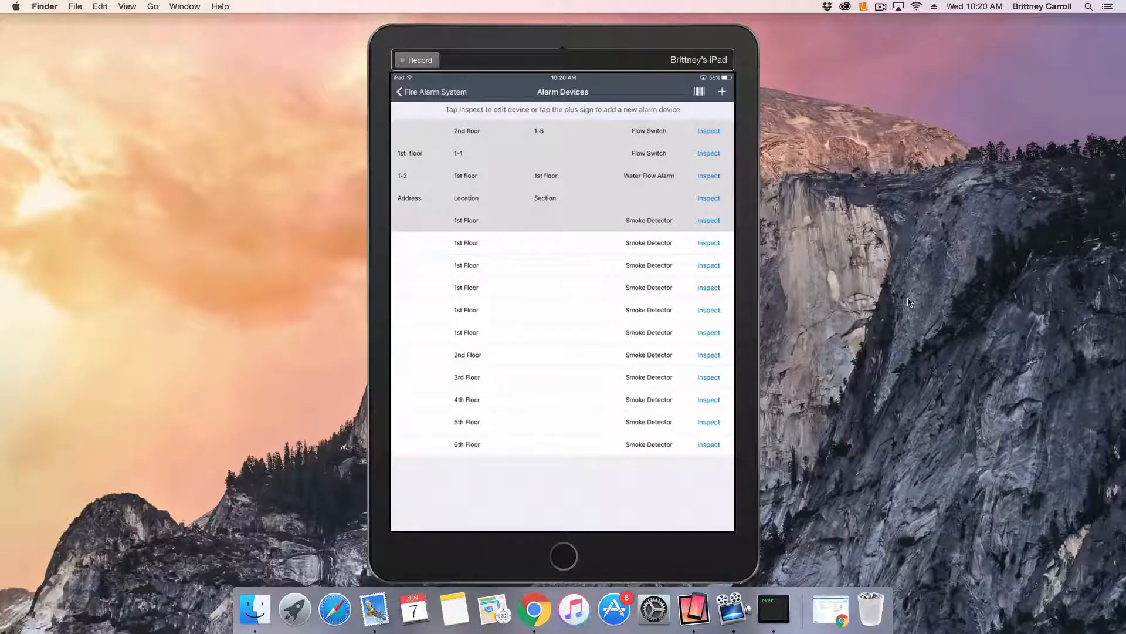
Step: Record passing inspections for the 1st Floor and 6th Floor smoke detectors
{"action": "left_click", "coordinate": [708, 220]}
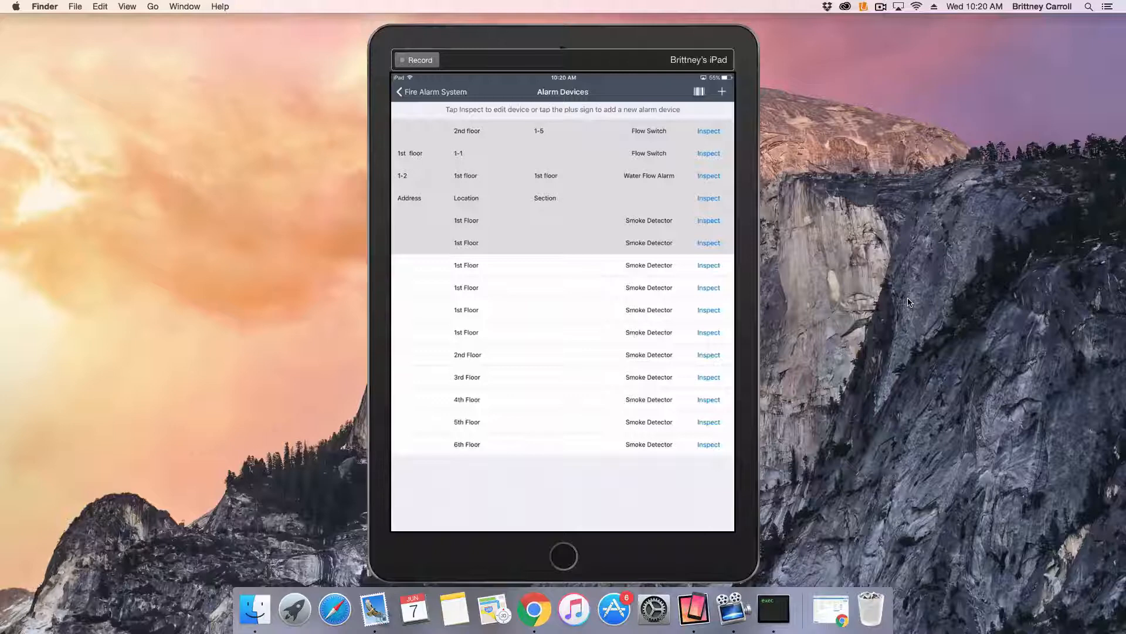
{"action": "left_click", "coordinate": [709, 444]}
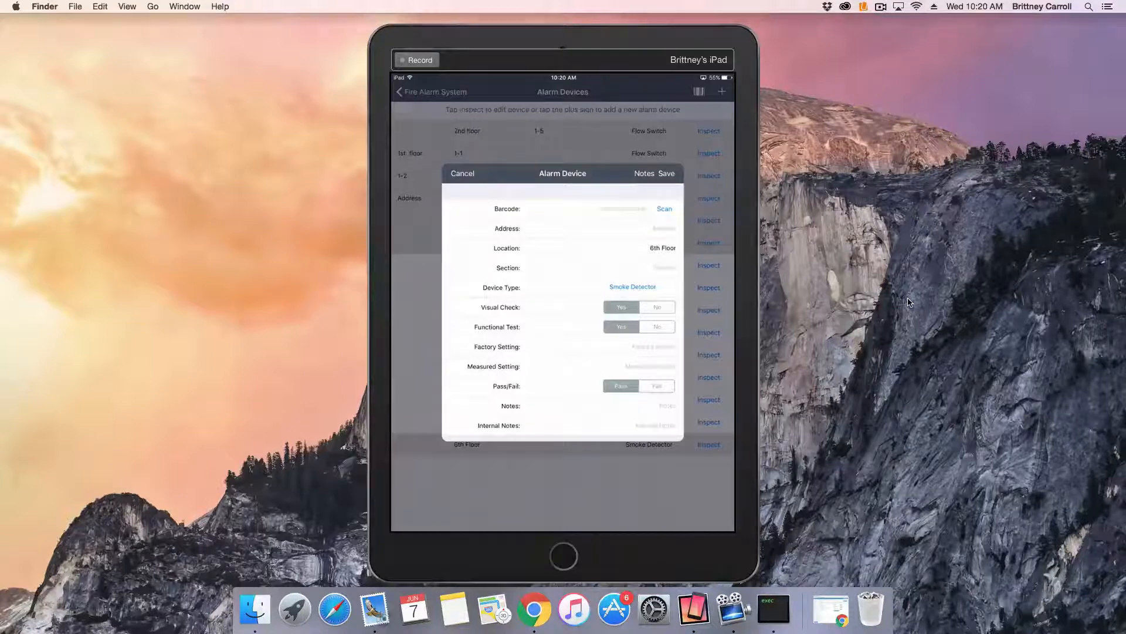
{"action": "left_click", "coordinate": [463, 173]}
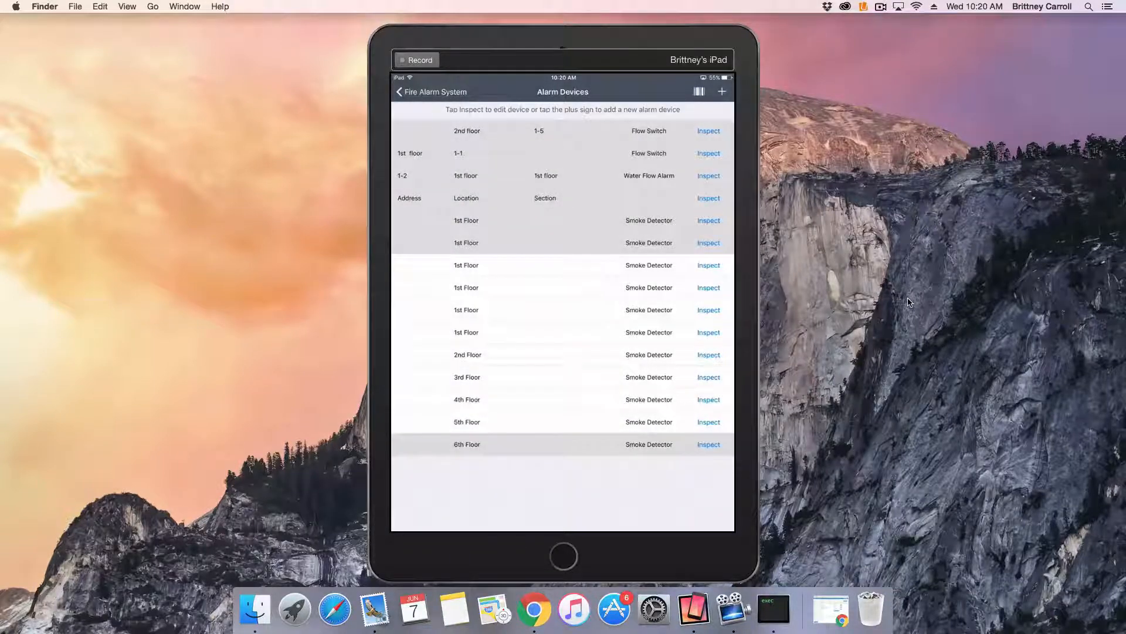
Step: Enter the building management notification time in the fire alarm checklist
{"action": "left_click", "coordinate": [401, 91]}
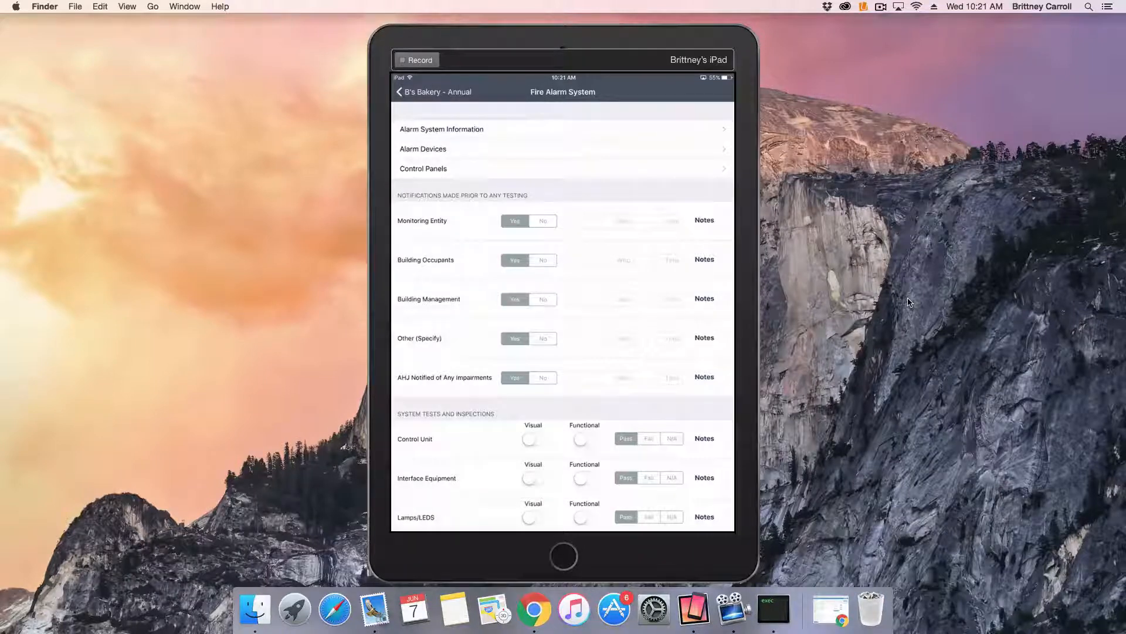
{"action": "scroll", "scroll_direction": "down", "scroll_amount": 3}
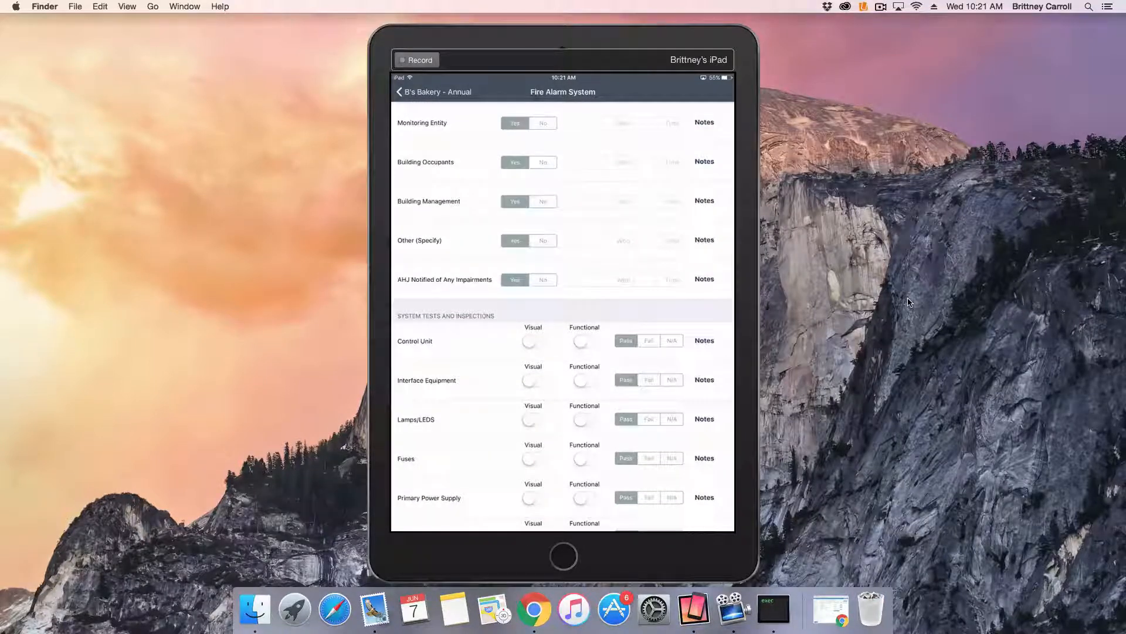
{"action": "scroll", "scroll_direction": "down", "scroll_amount": 3}
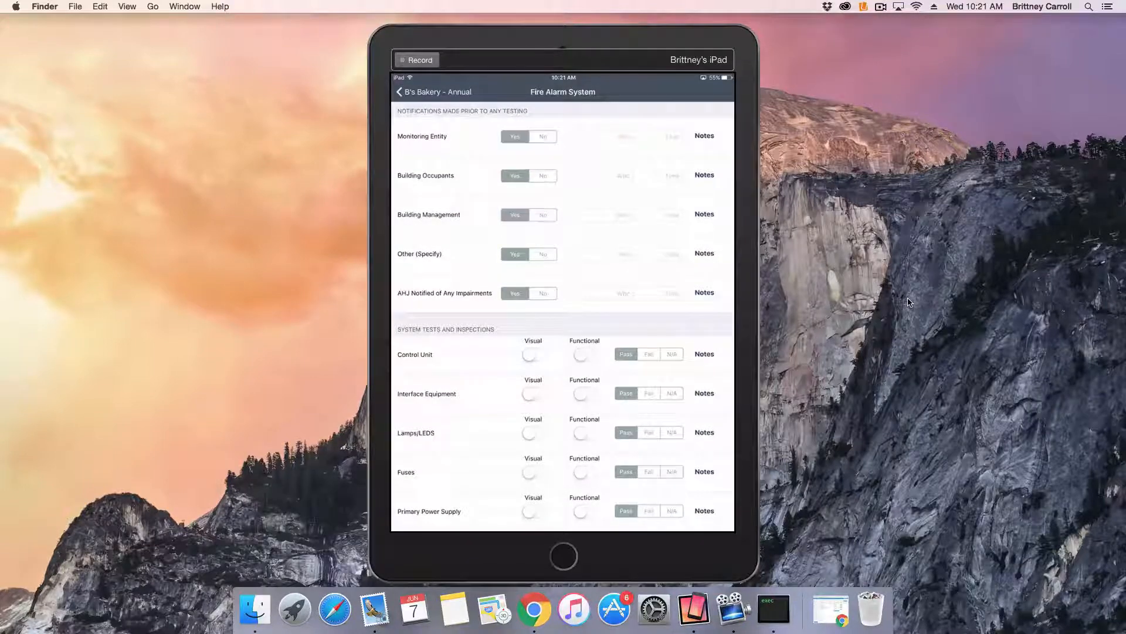
{"action": "left_click", "coordinate": [671, 214]}
{"action": "type", "text": "10 m"}
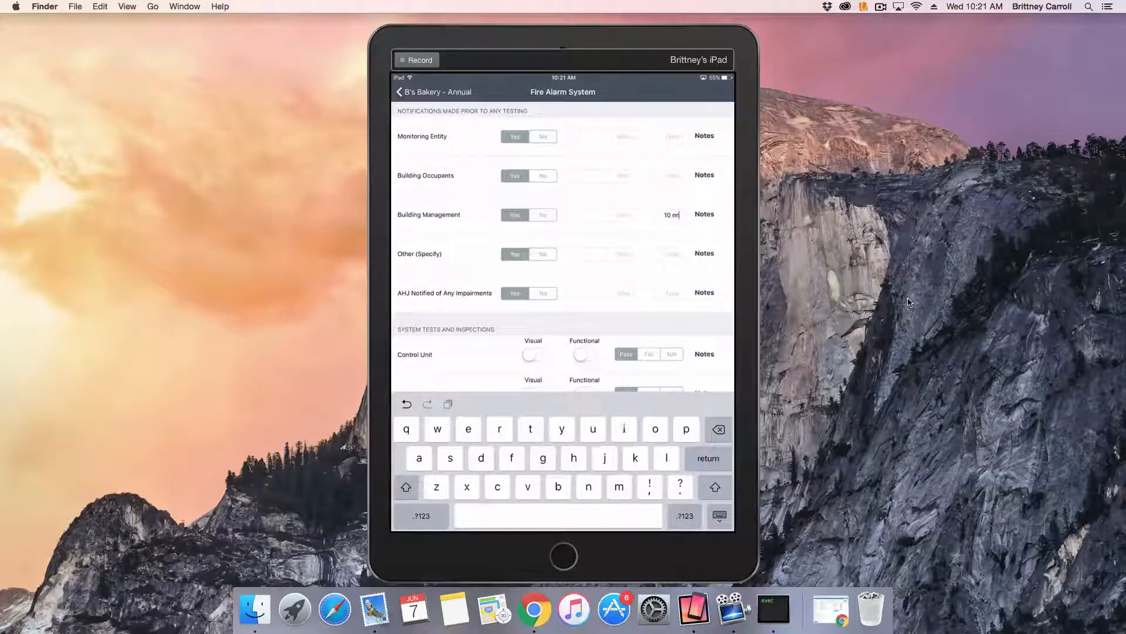
{"action": "scroll", "scroll_direction": "down", "scroll_amount": 3}
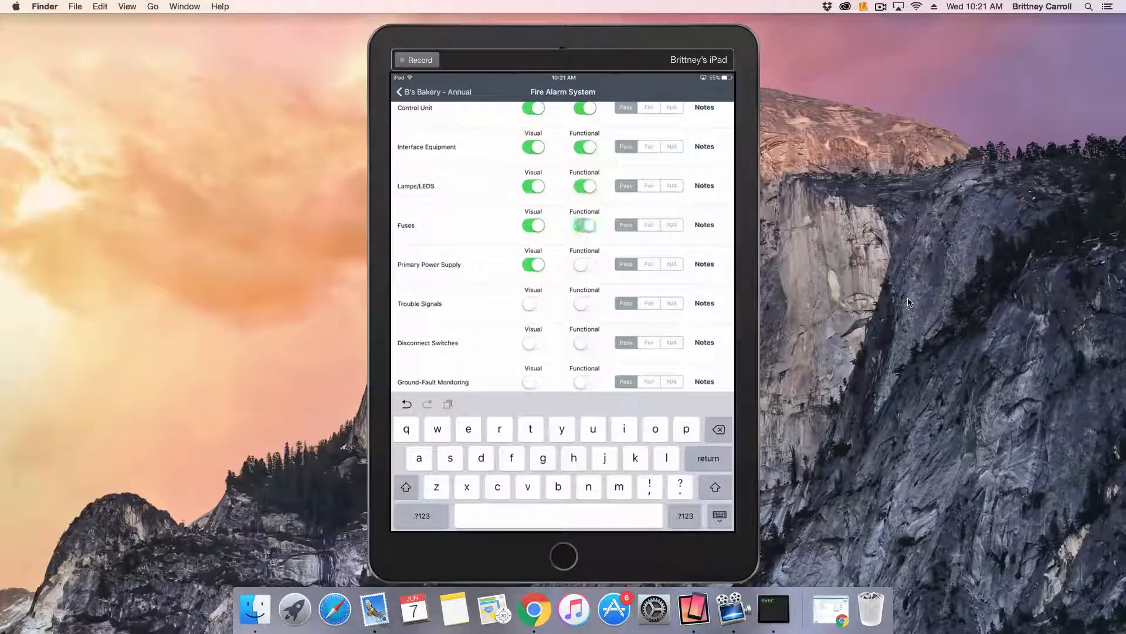
Step: Mark visual and functional checks as passed down the checklist and record 5 bells
{"action": "scroll", "scroll_direction": "down", "scroll_amount": 3}
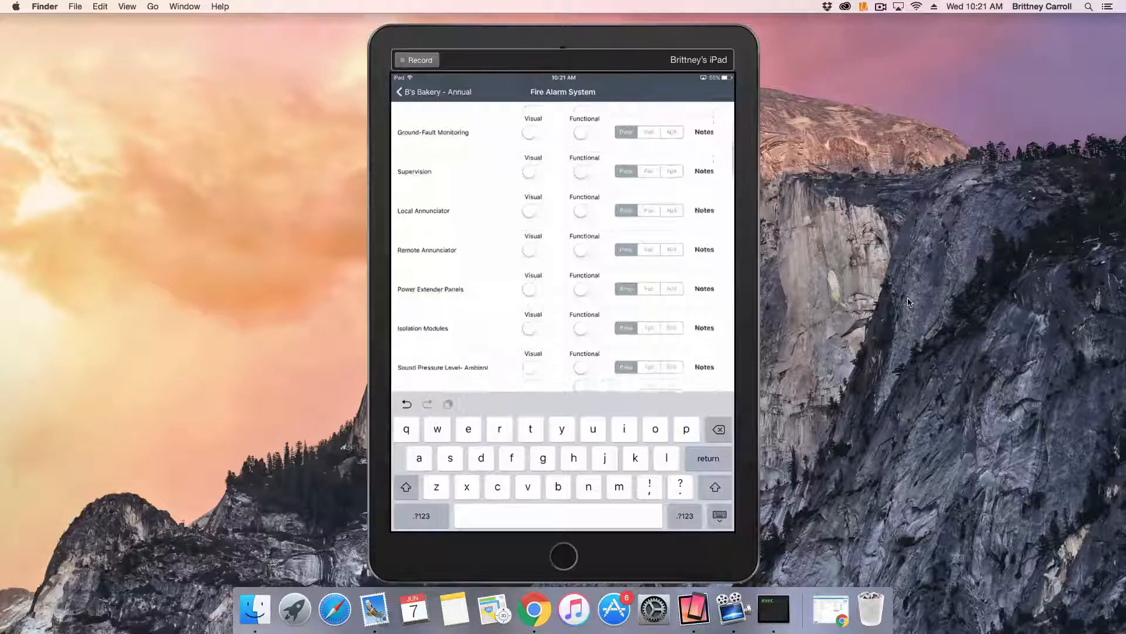
{"action": "scroll", "scroll_direction": "down", "scroll_amount": 3}
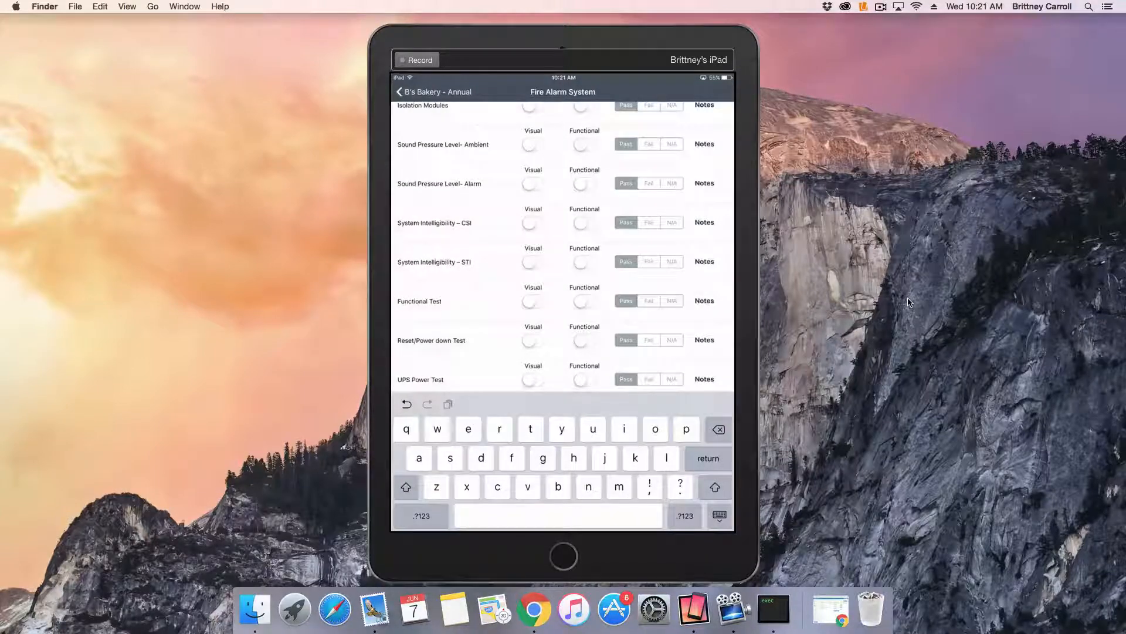
{"action": "scroll", "scroll_direction": "down", "scroll_amount": 3}
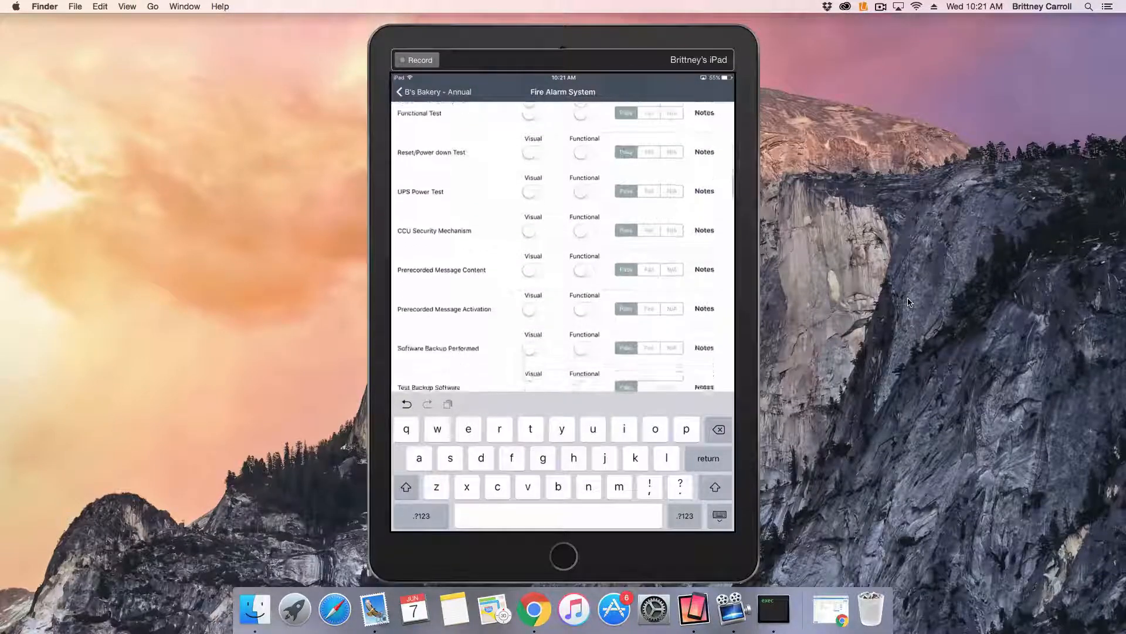
{"action": "scroll", "scroll_direction": "down", "scroll_amount": 3}
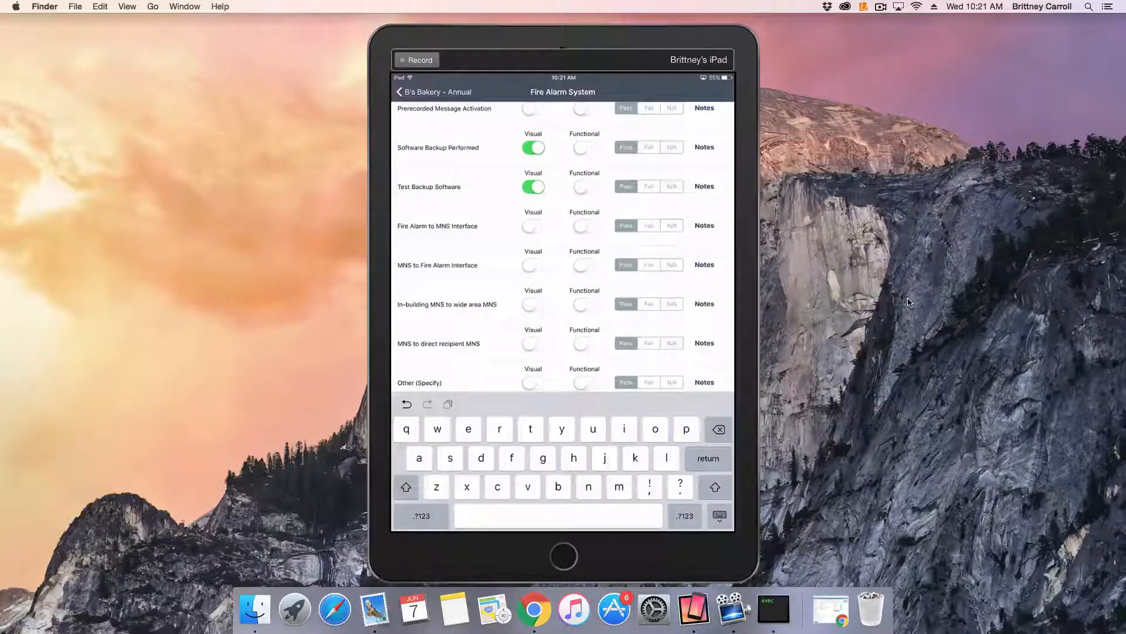
{"action": "scroll", "scroll_direction": "down", "scroll_amount": 3}
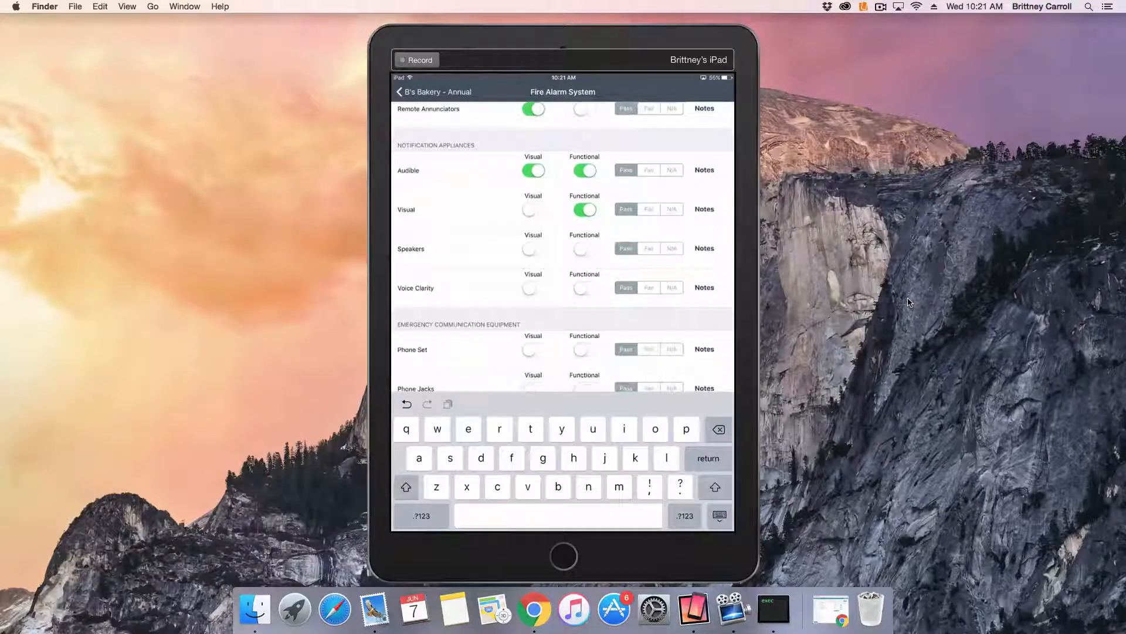
{"action": "scroll", "scroll_direction": "down", "scroll_amount": 3}
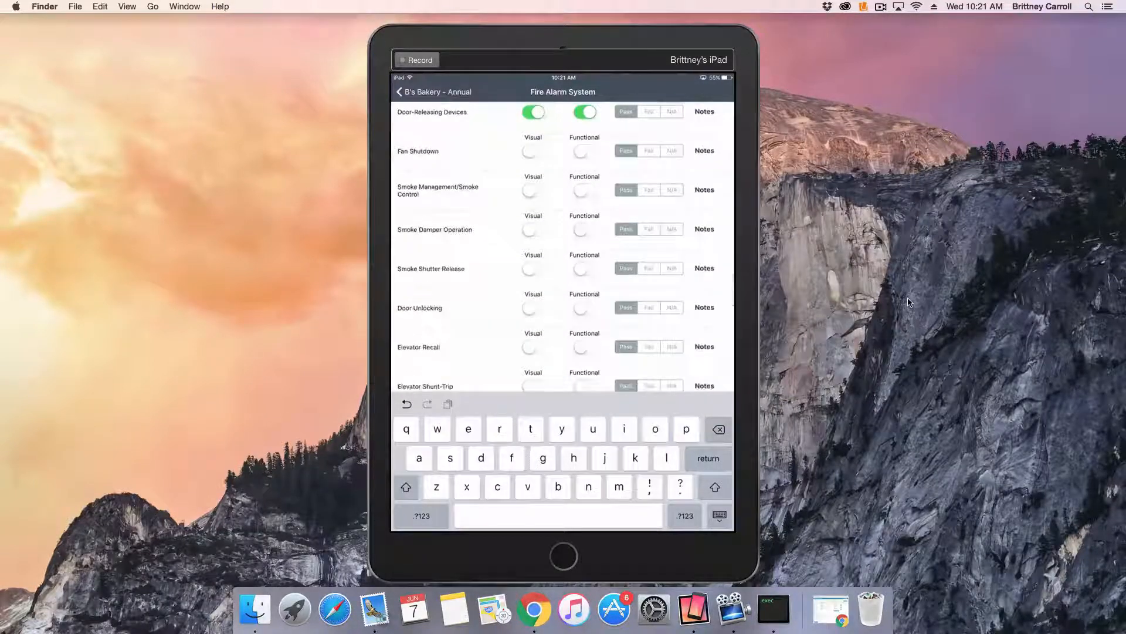
{"action": "scroll", "scroll_direction": "down", "scroll_amount": 3}
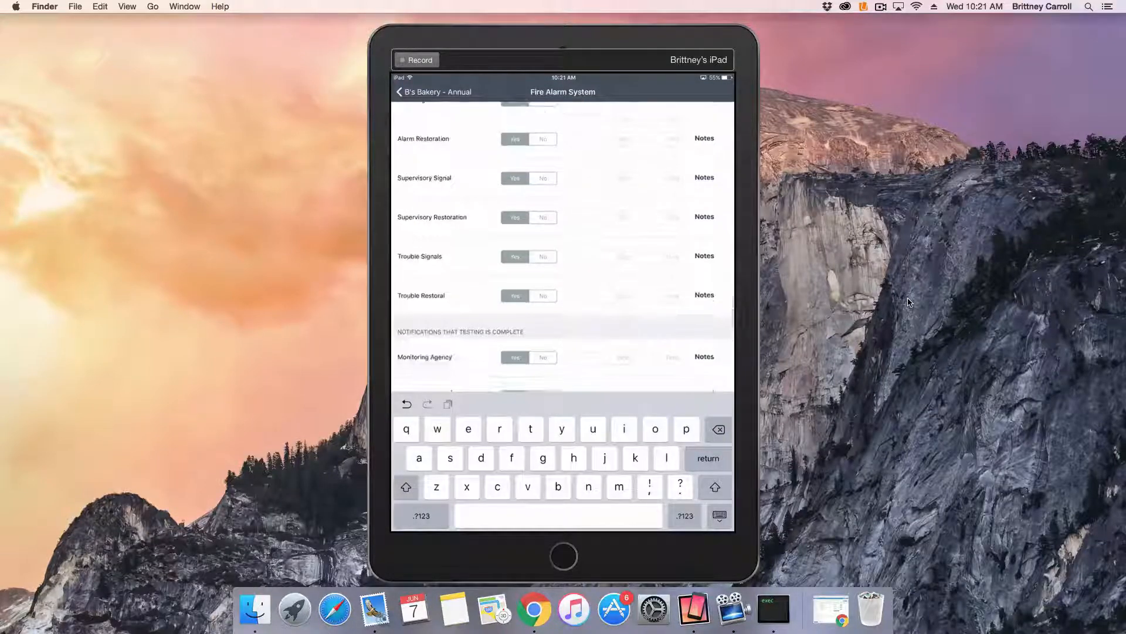
{"action": "scroll", "scroll_direction": "down", "scroll_amount": 3}
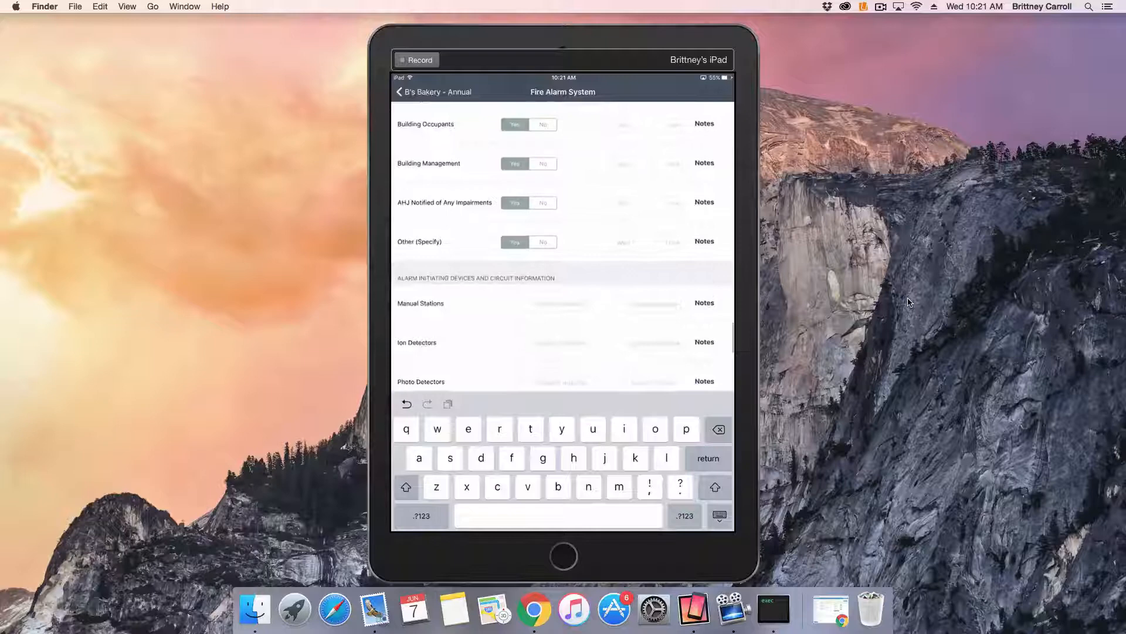
{"action": "scroll", "scroll_direction": "down", "scroll_amount": 3}
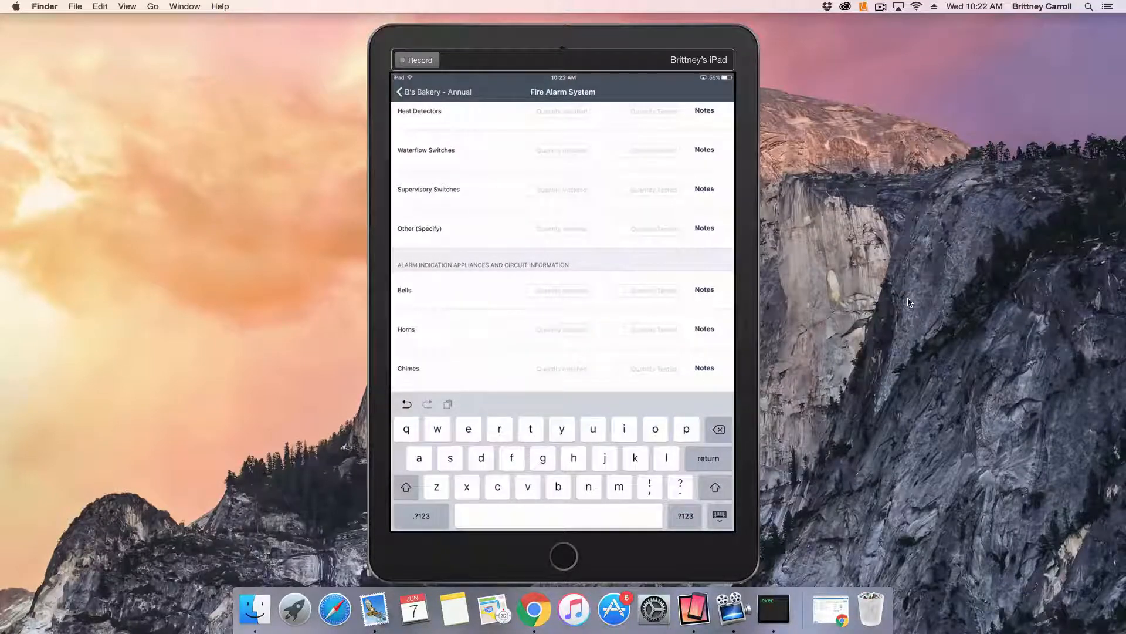
{"action": "type", "text": "5"}
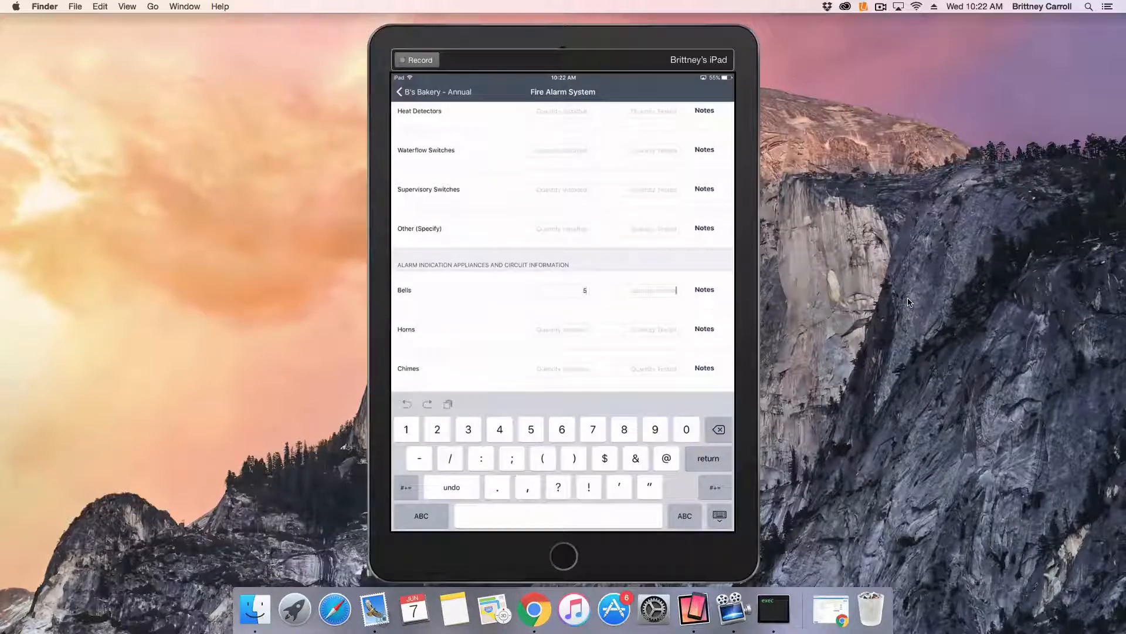
{"action": "scroll", "scroll_direction": "down", "scroll_amount": 3}
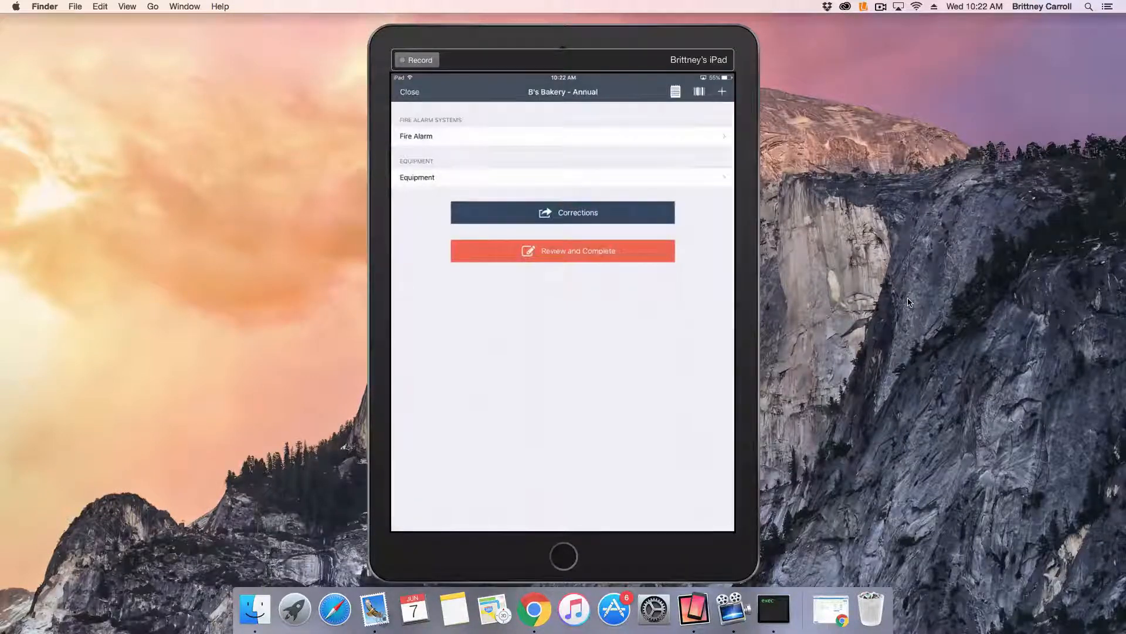
Step: Capture and save the tech signature on the Review and Complete screen
{"action": "left_click", "coordinate": [563, 250]}
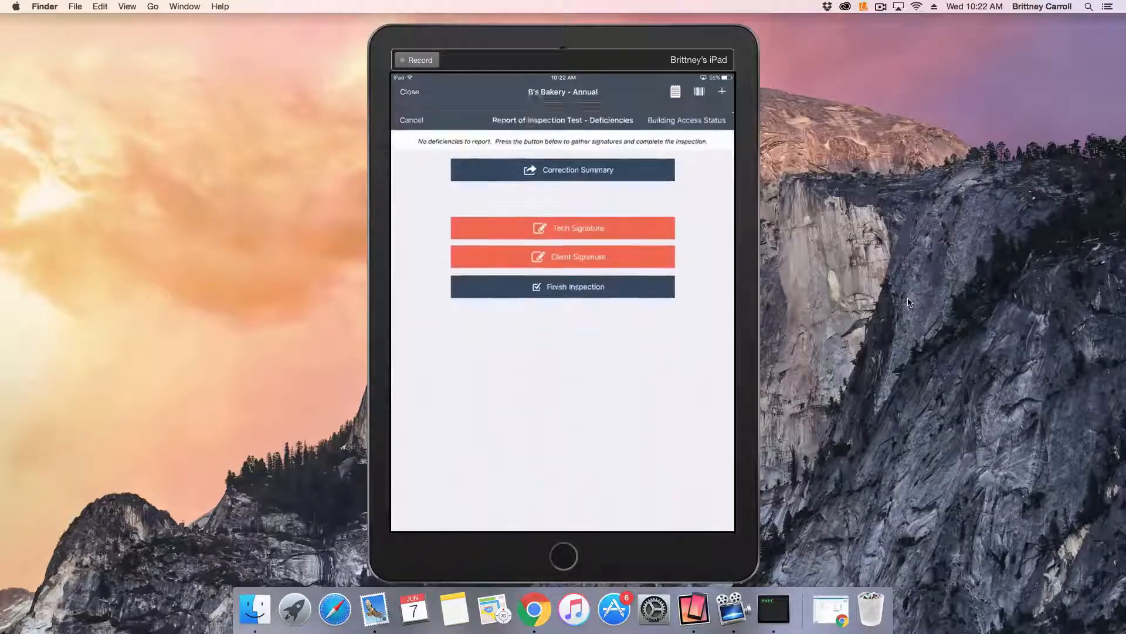
{"action": "left_click", "coordinate": [563, 228]}
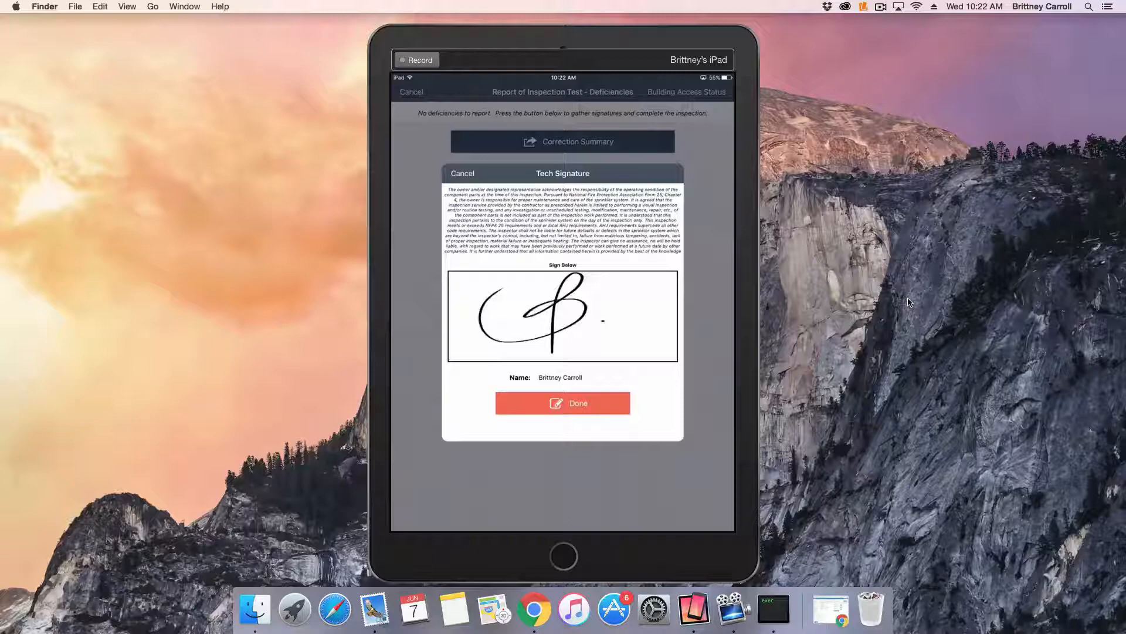
{"action": "left_click", "coordinate": [563, 404]}
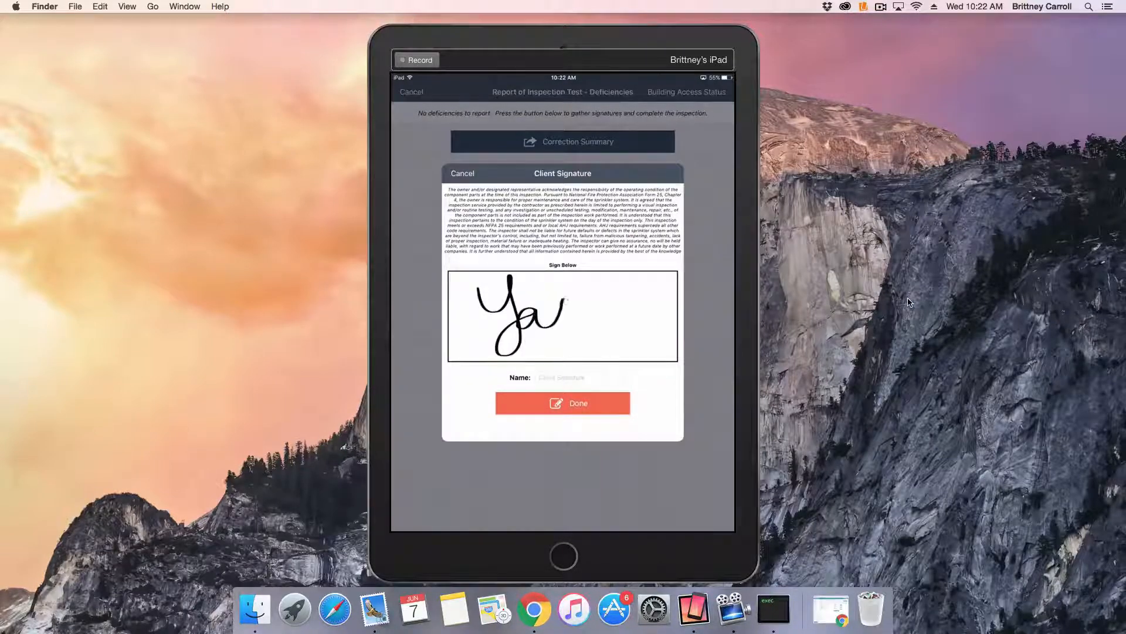
Step: Capture the client signature with printed name Yars, then request to finish the inspection
{"action": "left_click", "coordinate": [580, 378]}
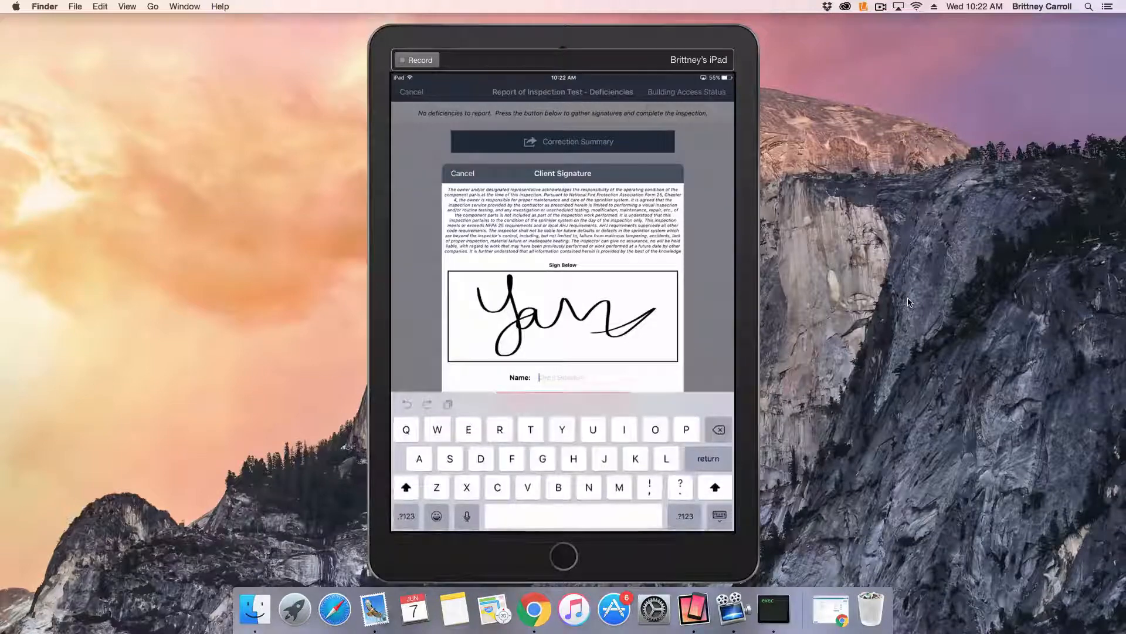
{"action": "type", "text": "Yars"}
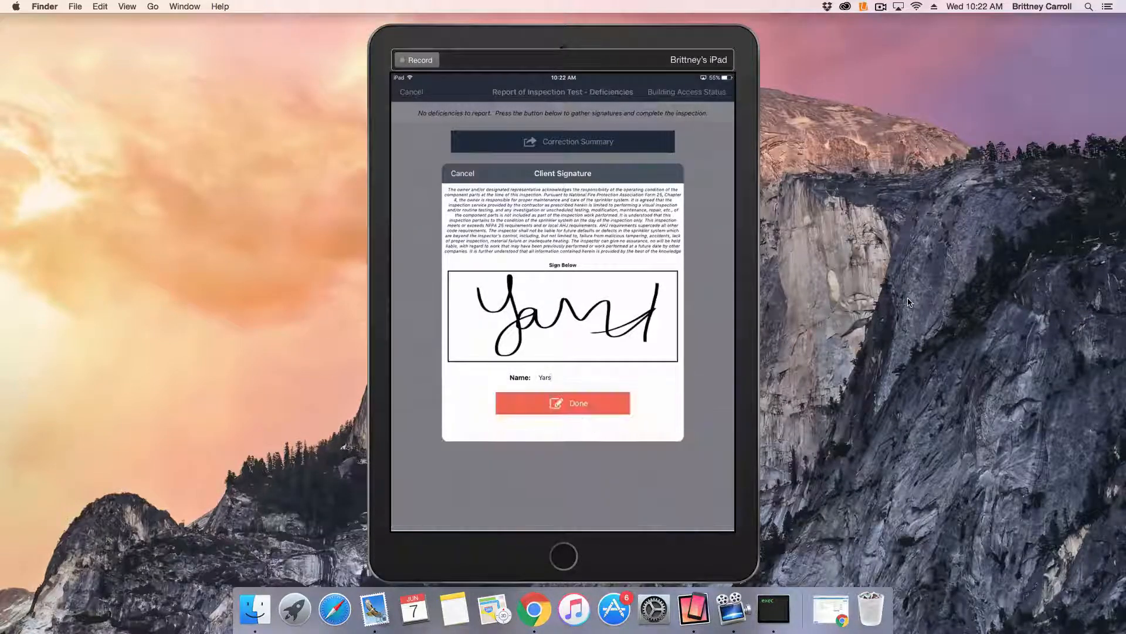
{"action": "left_click", "coordinate": [564, 402]}
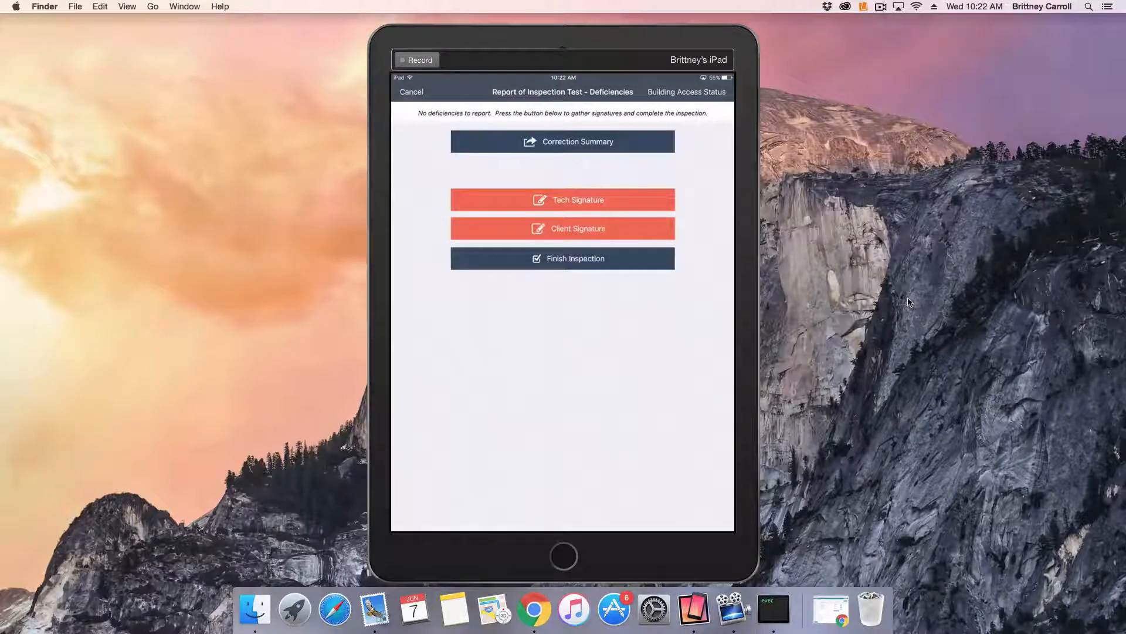
{"action": "left_click", "coordinate": [563, 258]}
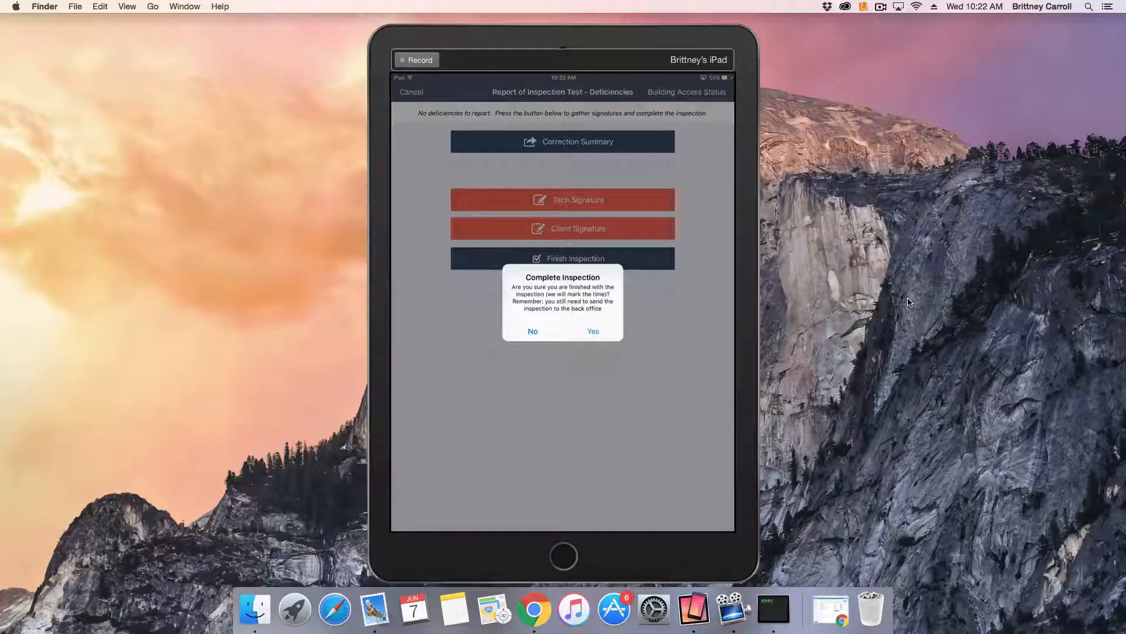
Step: Confirm completion and send the B's Bakery inspection to the office marked complete
{"action": "left_click", "coordinate": [593, 331]}
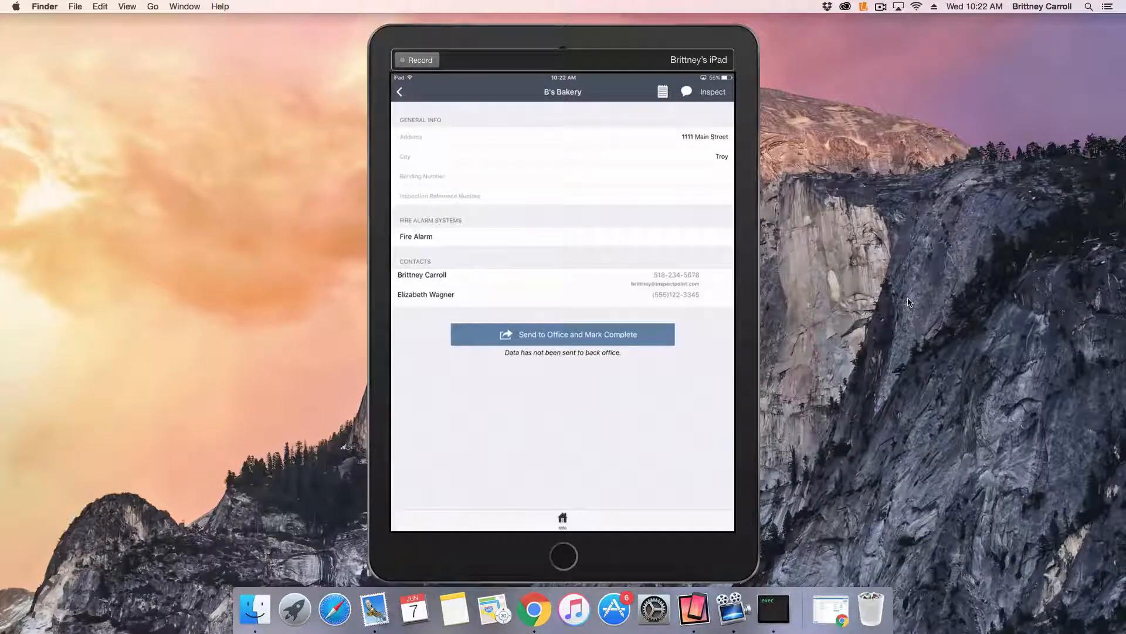
{"action": "left_click", "coordinate": [562, 334]}
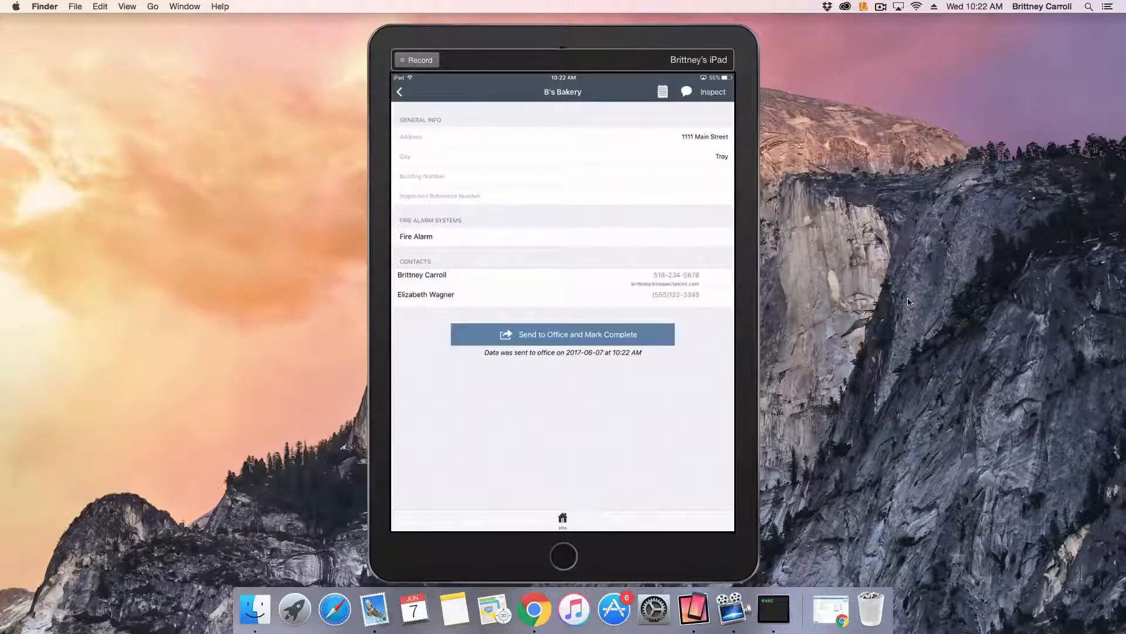